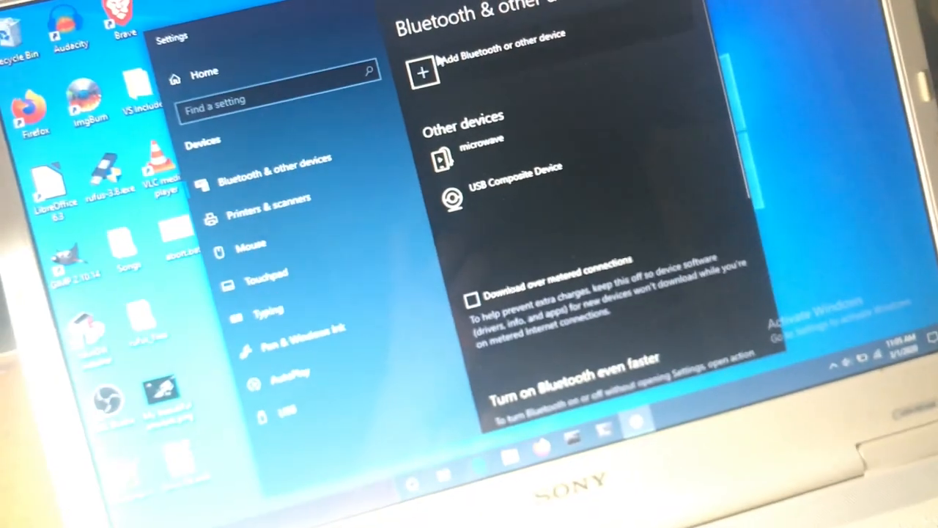
Open the Add a device dialog from 'Add Bluetooth or other device' on the Bluetooth page.
{"action": "left_click", "coordinate": [422, 71]}
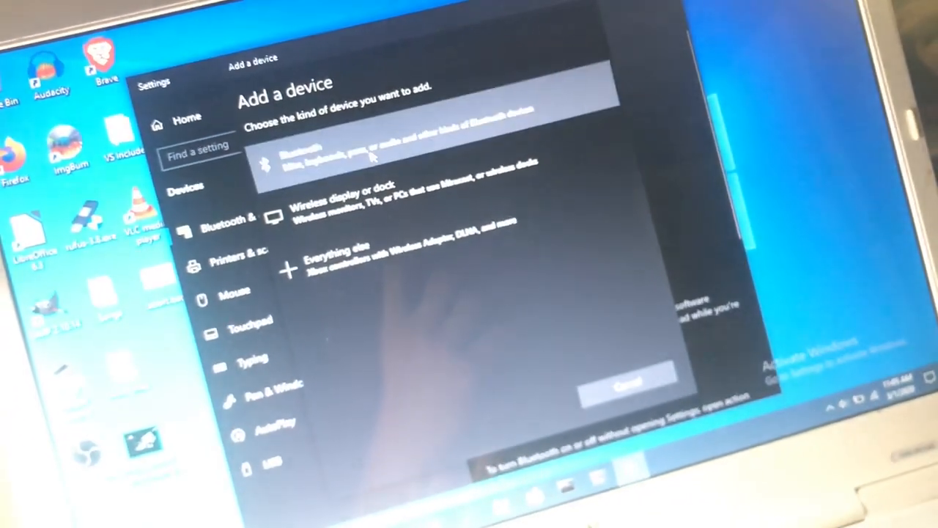